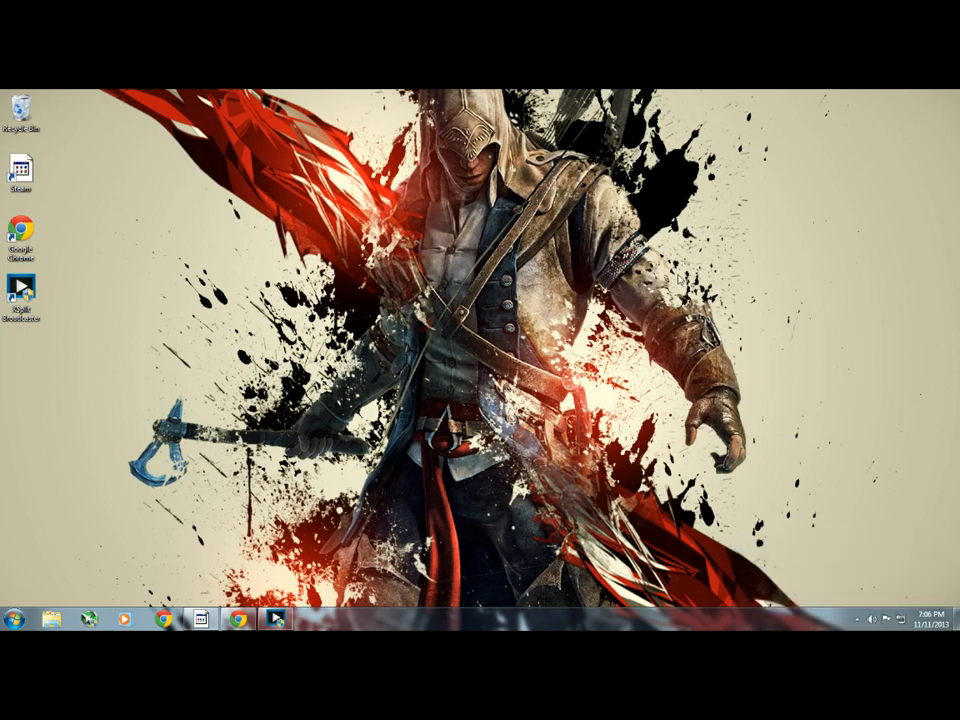
mouse_move(672, 278)
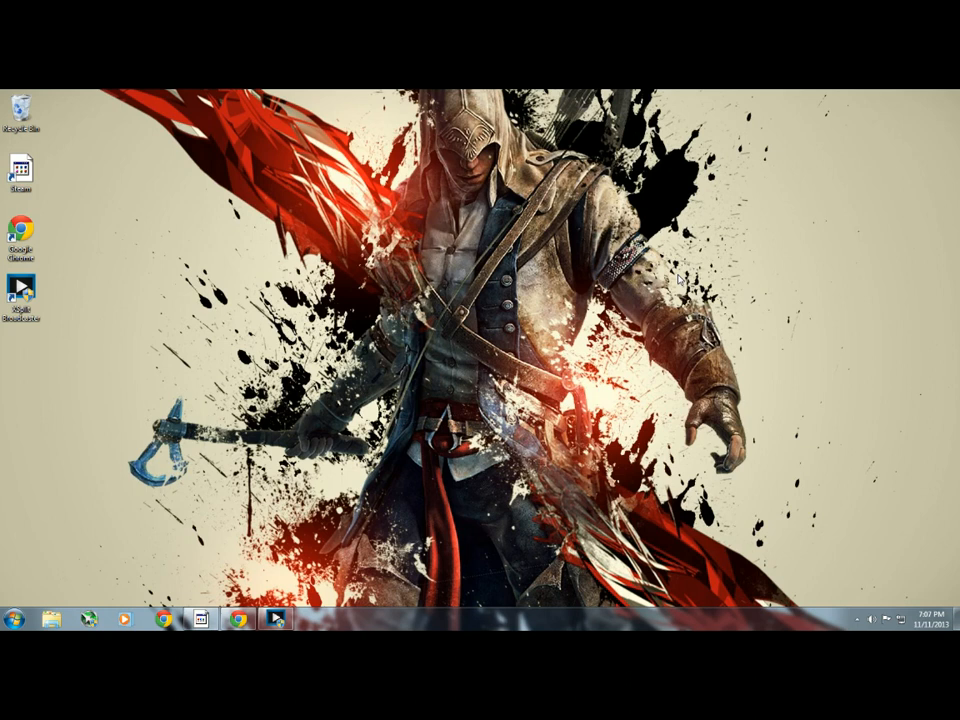
mouse_move(30, 622)
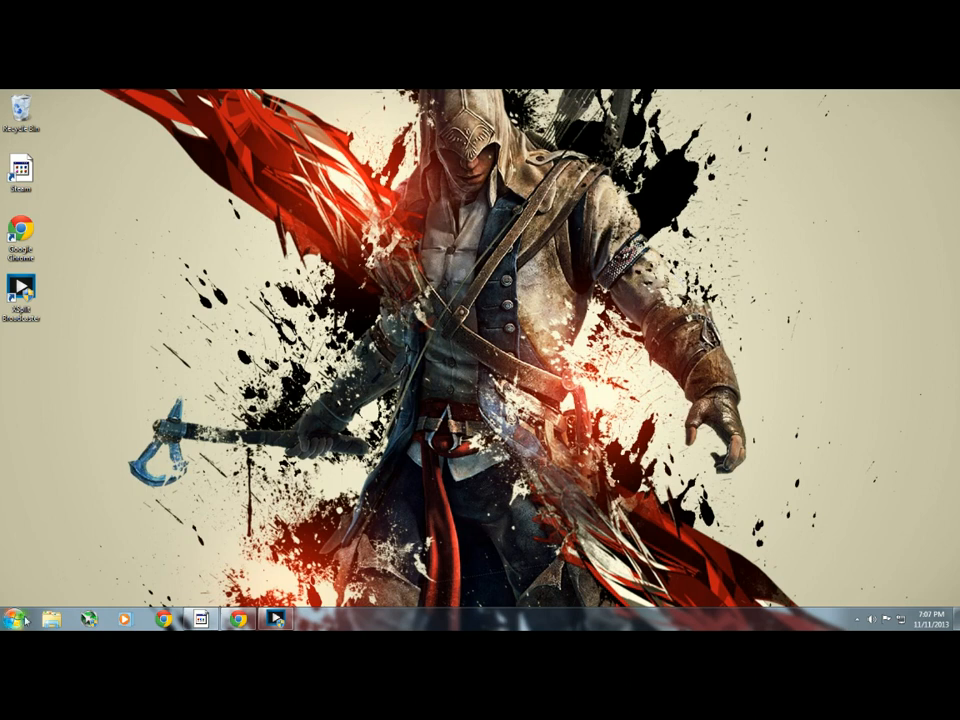
mouse_move(148, 492)
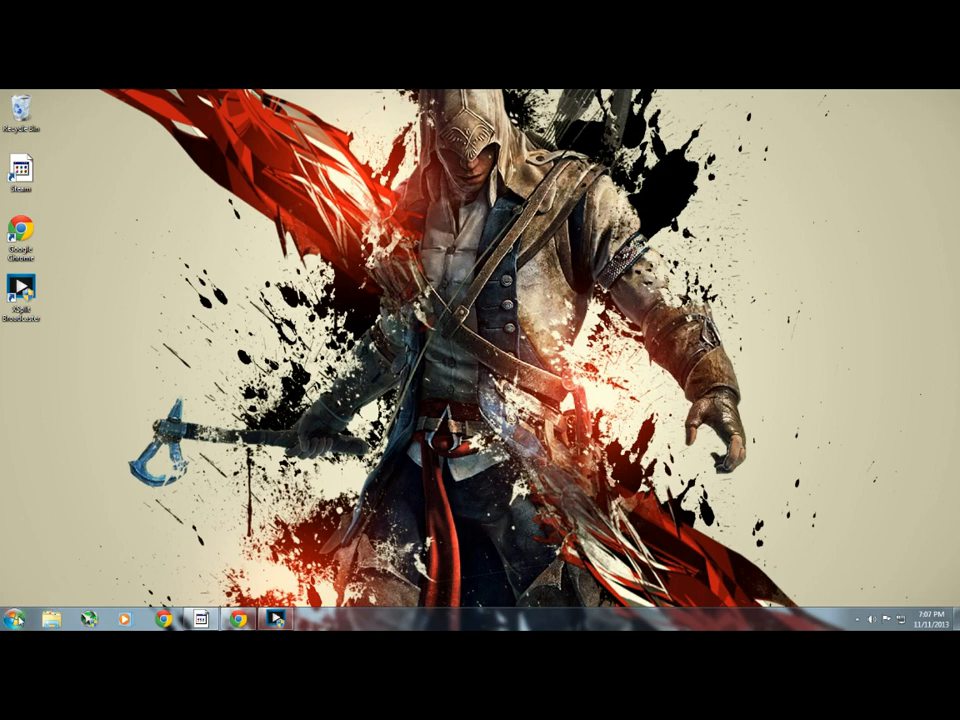
Step: Search 'cmd' from Start and launch Command Prompt with Run as administrator
click(12, 620)
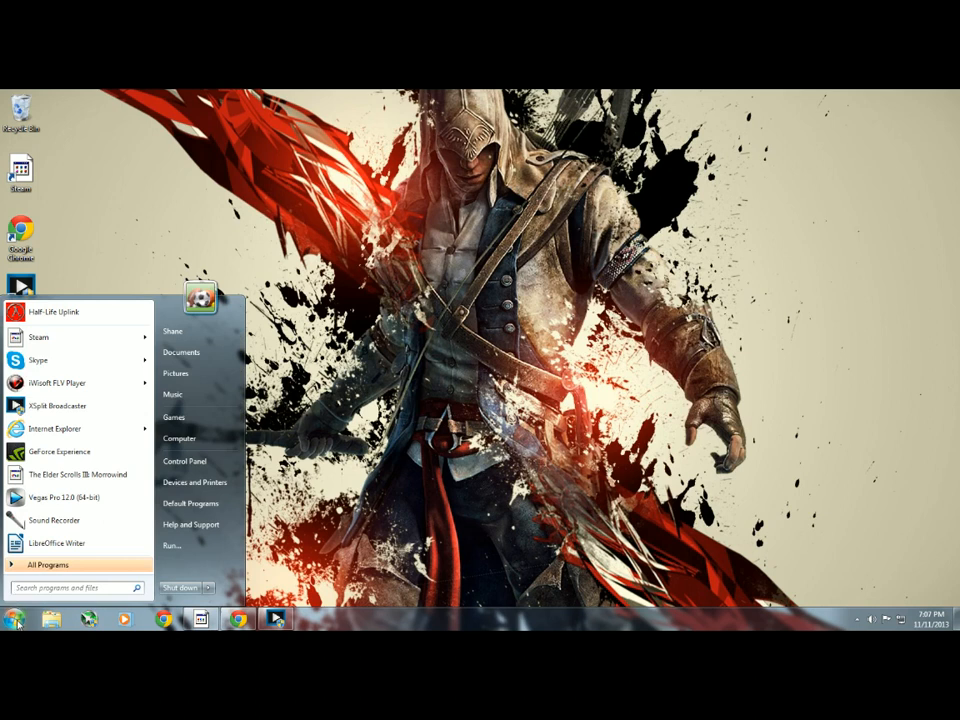
text(cmd)
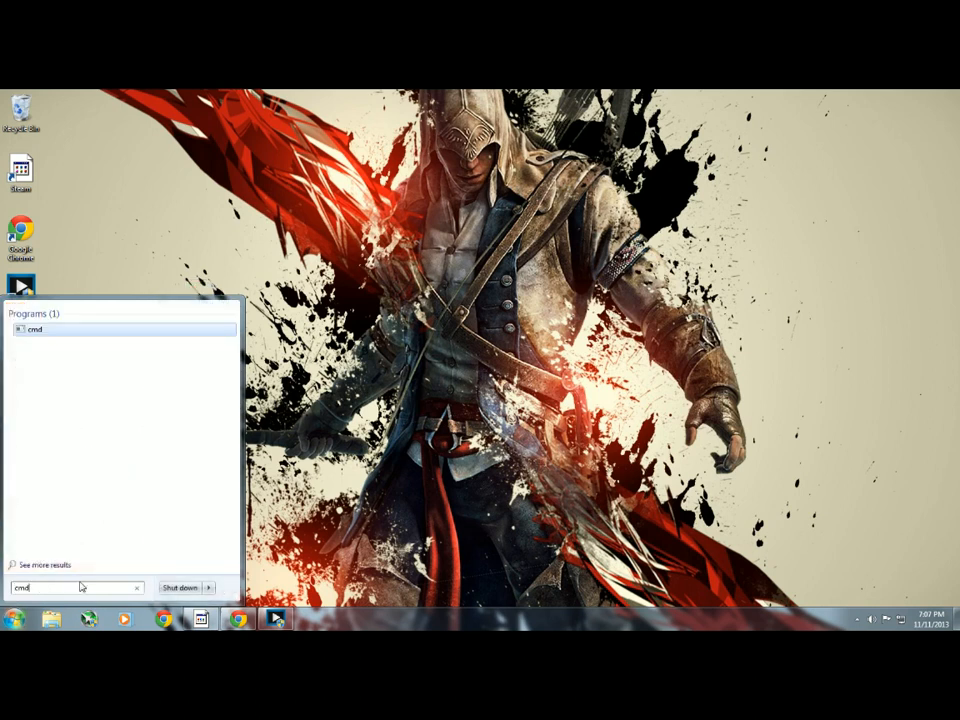
right_click(38, 328)
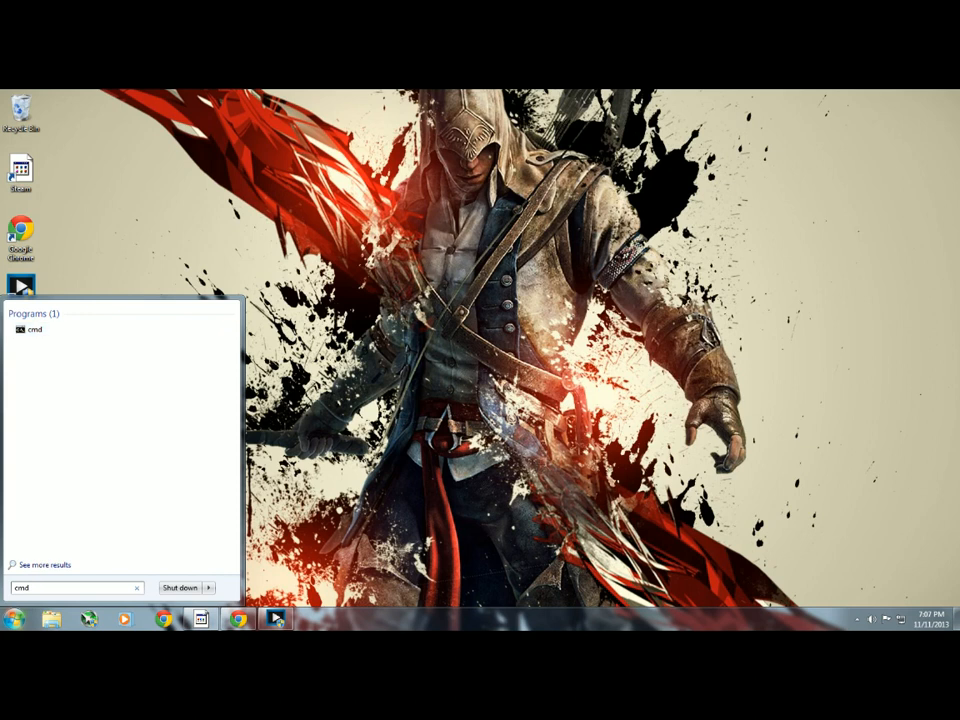
click(32, 330)
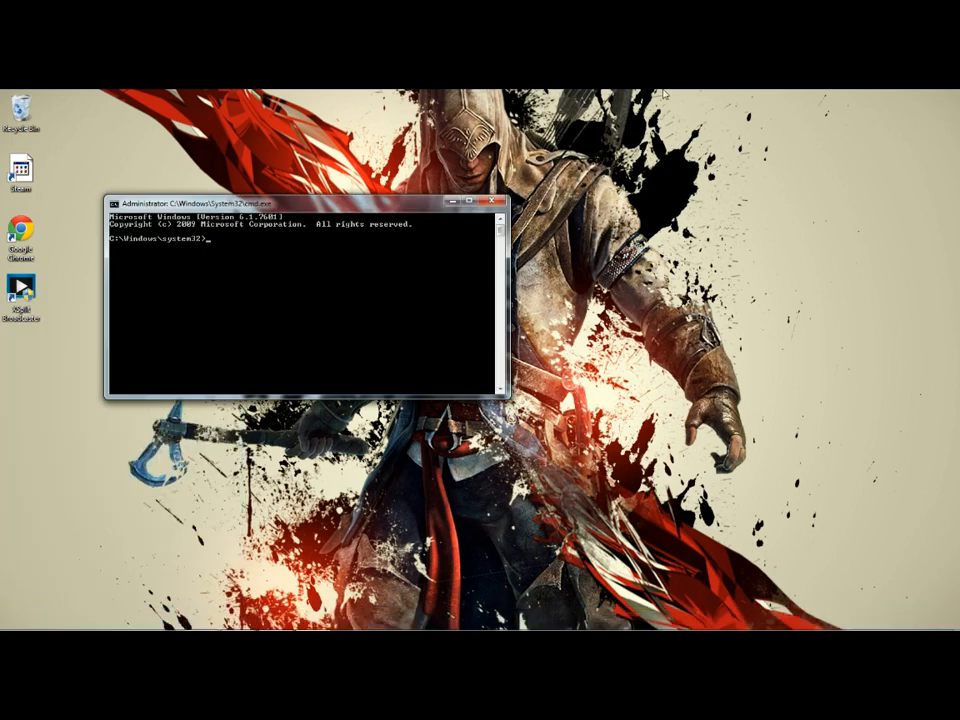
Step: Move up with cd.. to the C:\ root and enter the chkdsk /f disk check
text(cd)
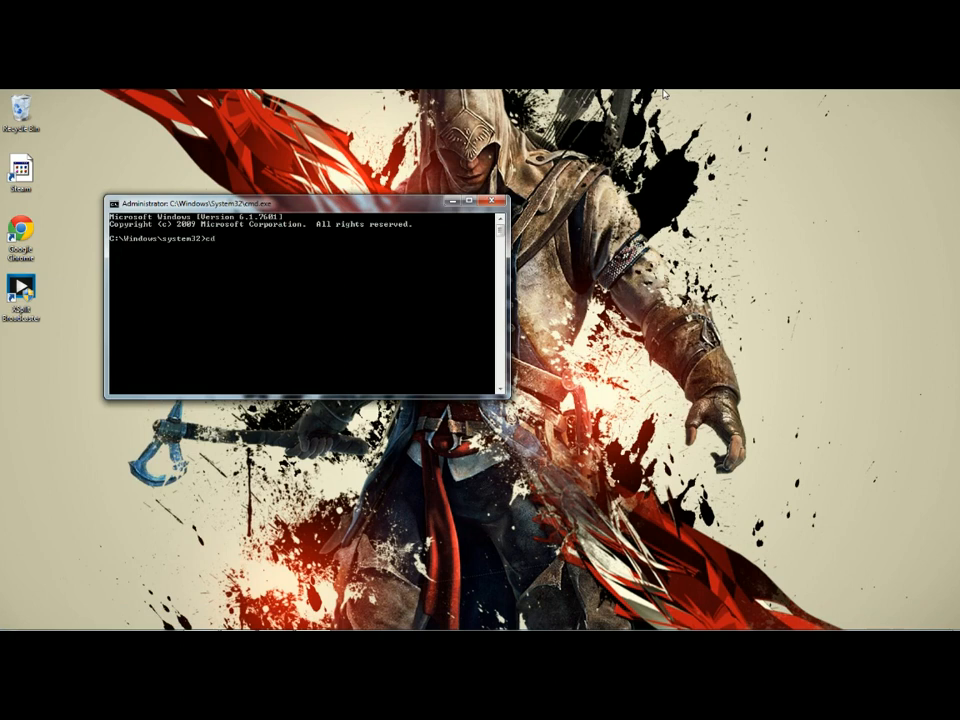
key(Enter)
text(chkds)
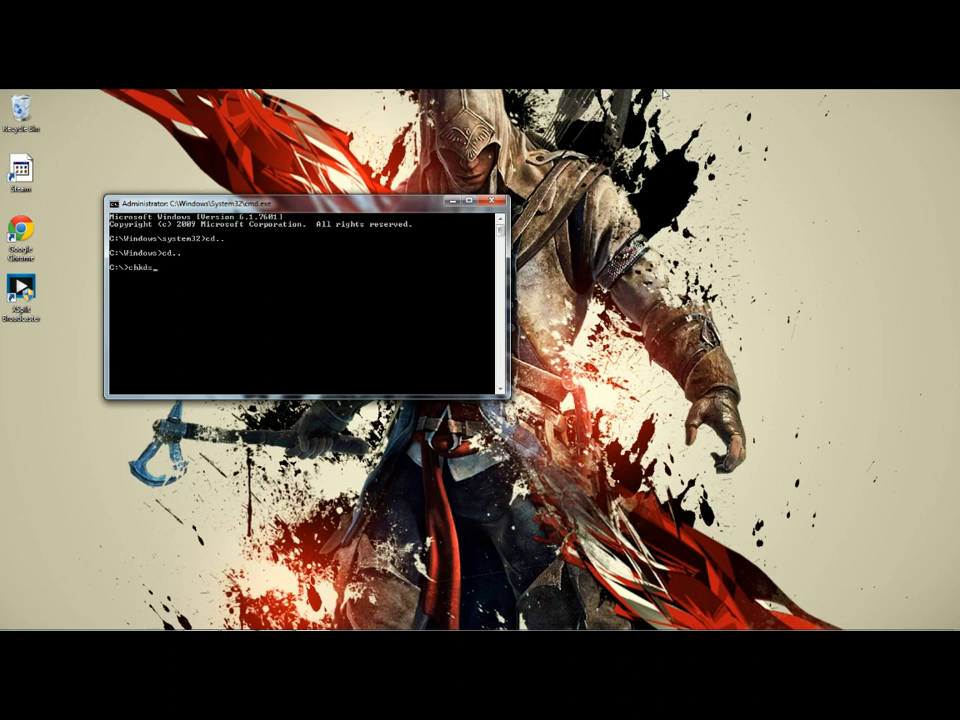
text(k/f)
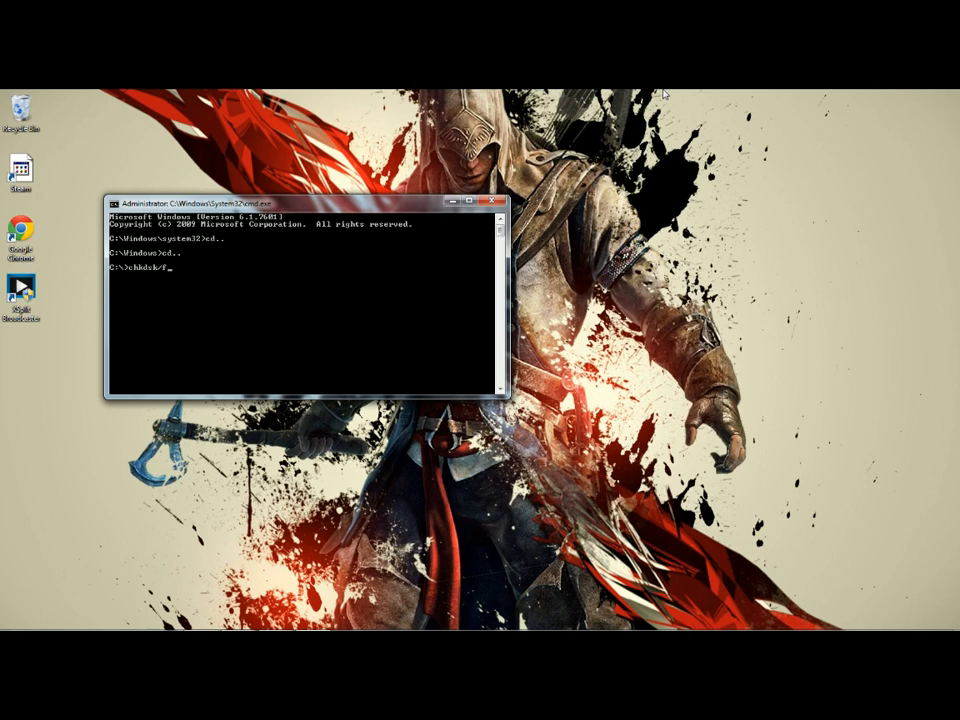
mouse_move(762, 96)
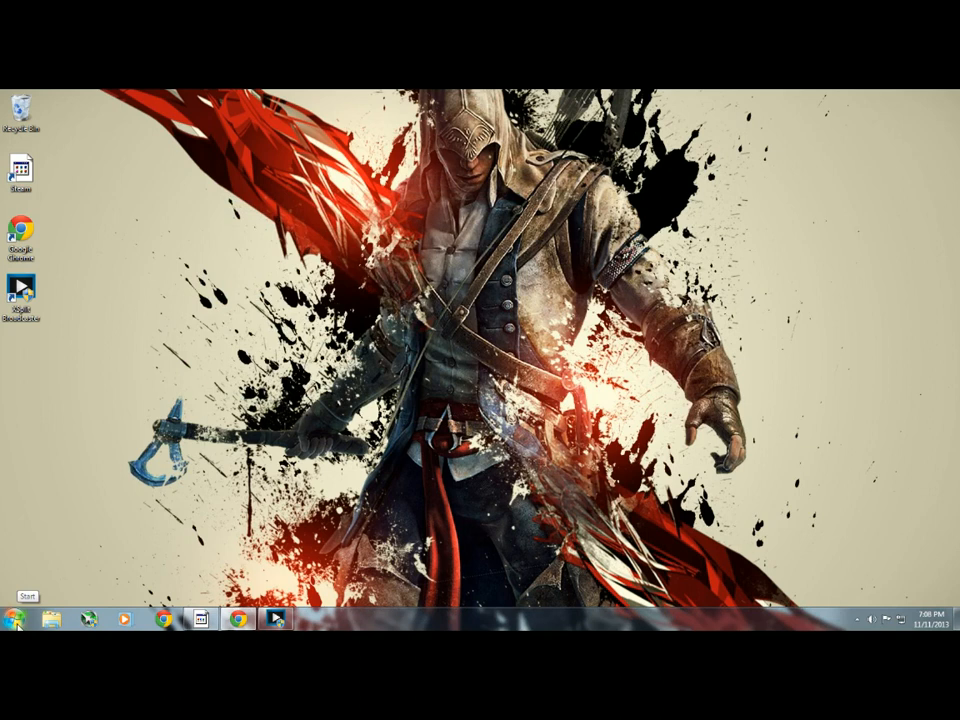
Step: From Start > Computer, bring up the Properties dialog of Local Disk (C:)
click(10, 620)
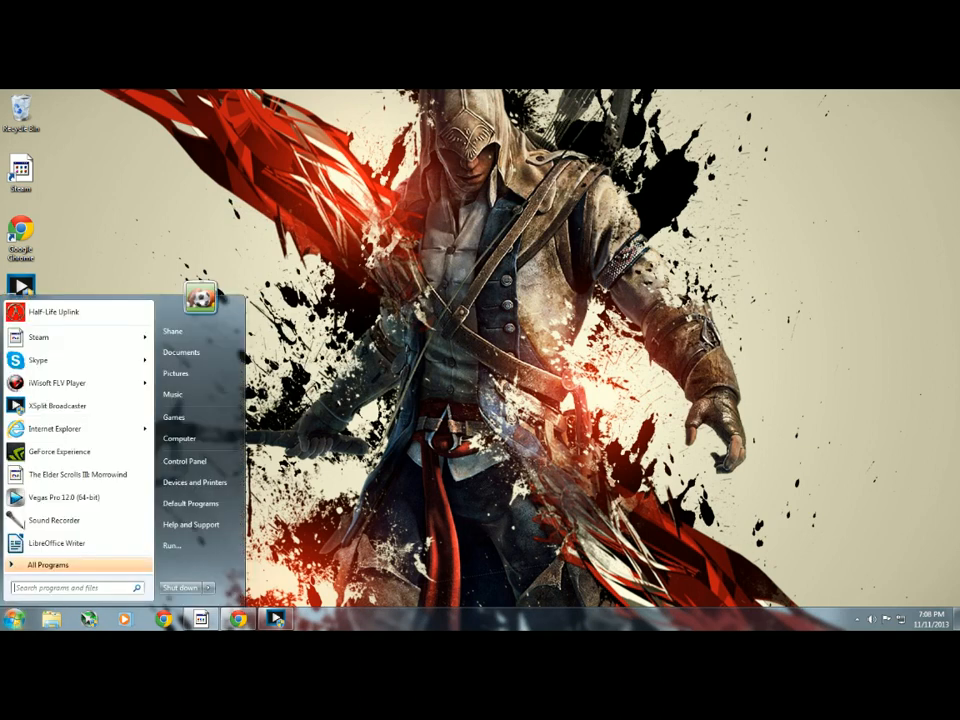
click(180, 438)
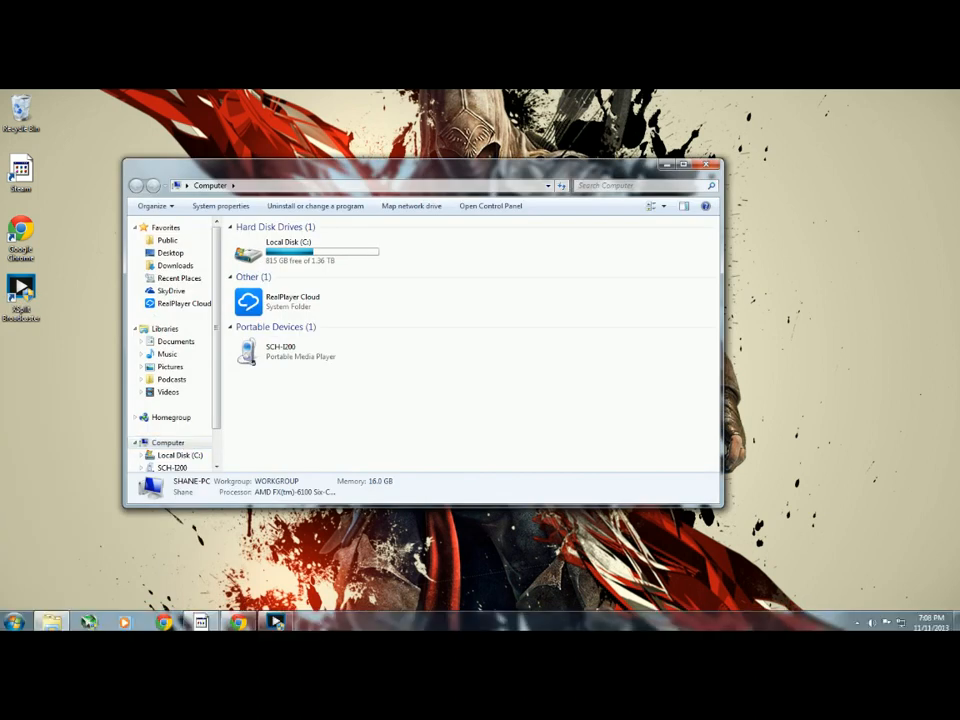
click(300, 250)
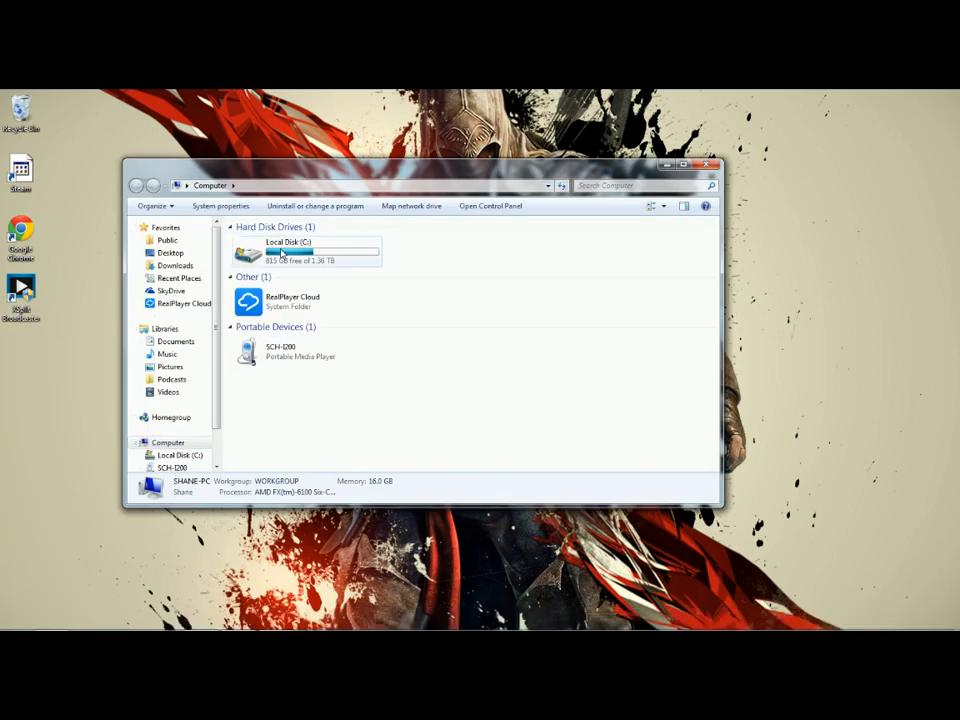
right_click(288, 250)
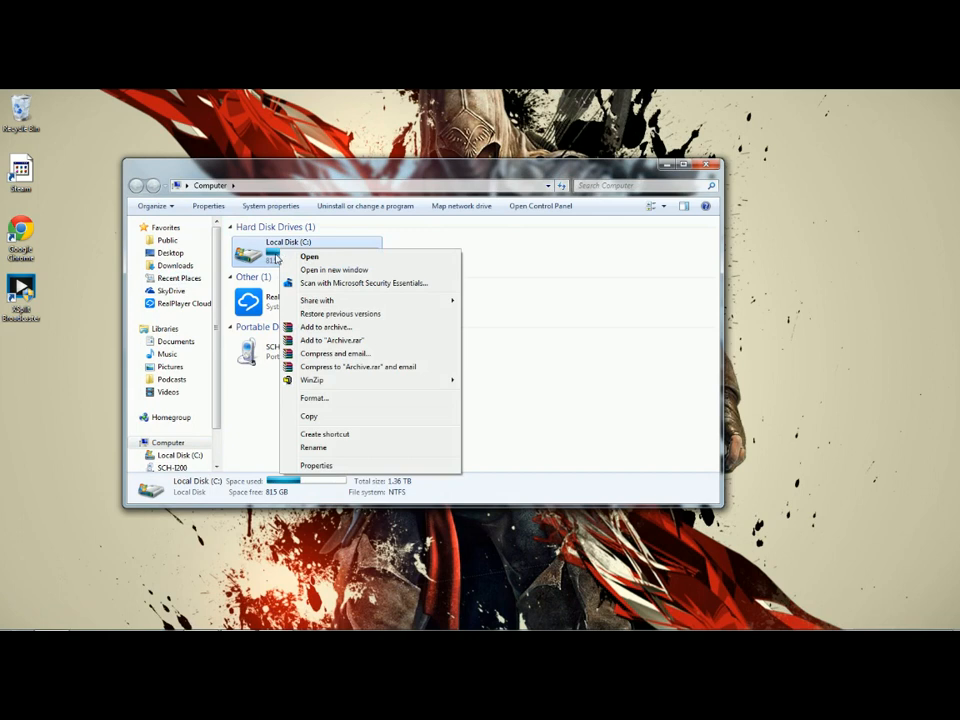
mouse_move(320, 472)
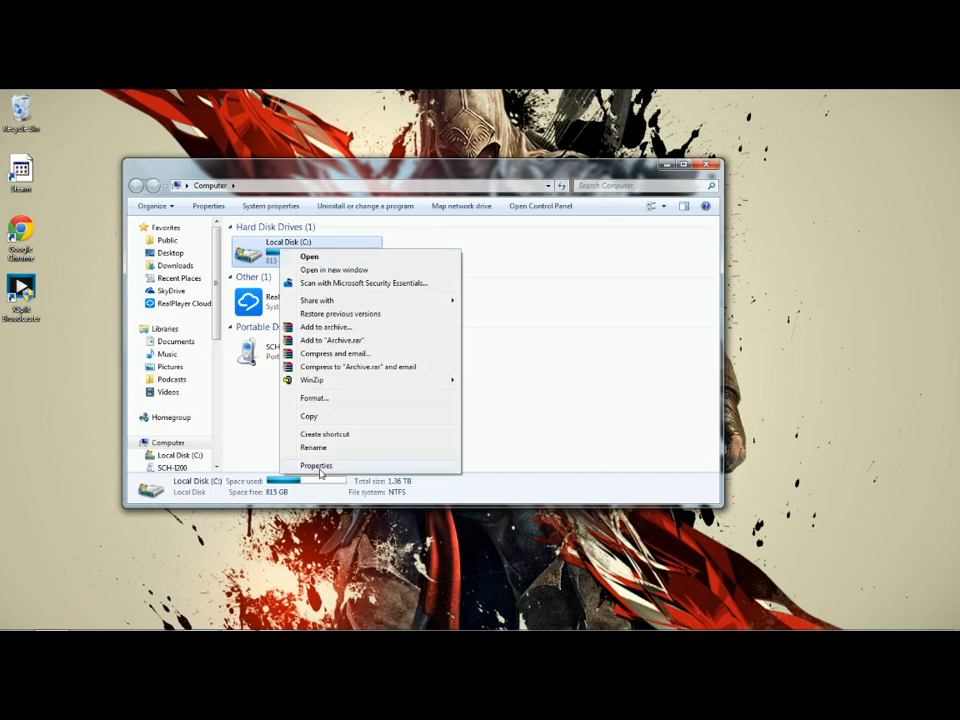
click(316, 464)
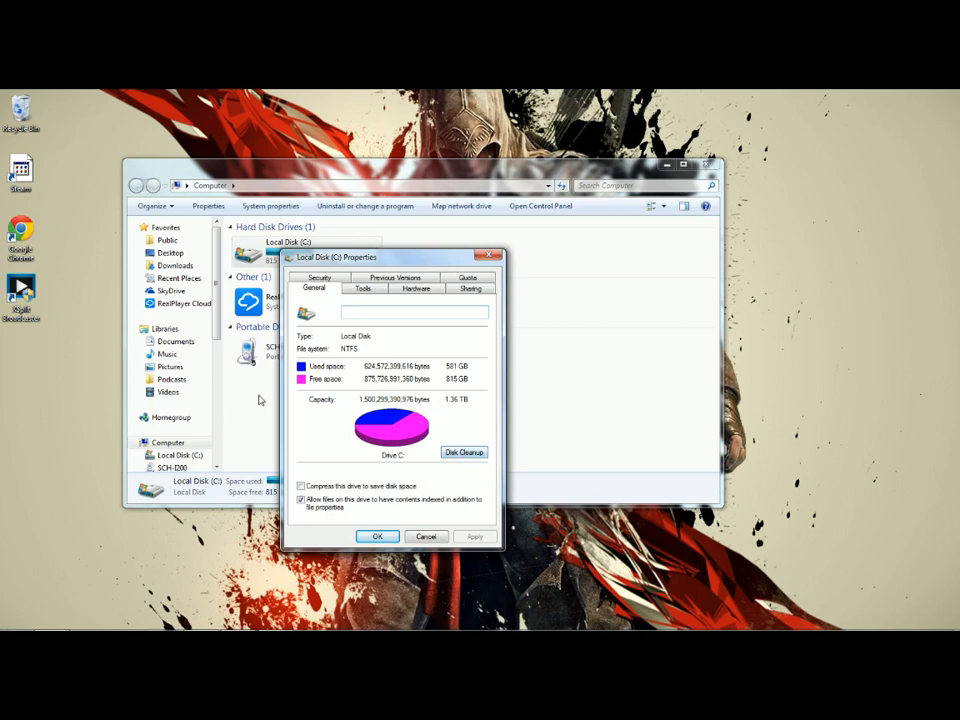
mouse_move(332, 356)
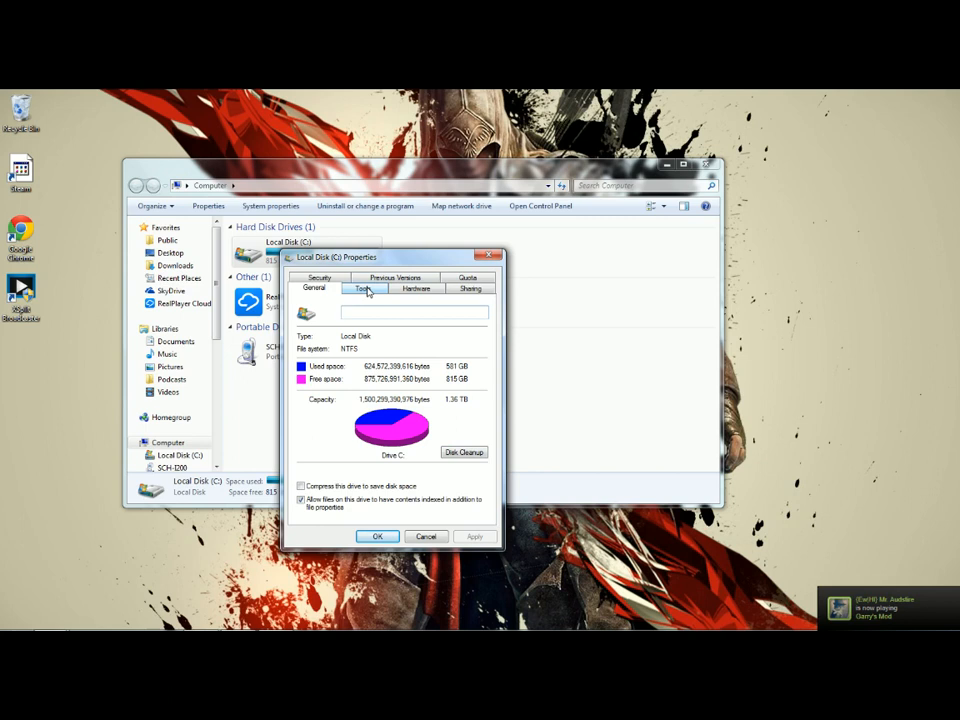
Step: Review the Tools tab's Error-checking Check now, then close the dialog and Computer window
click(364, 288)
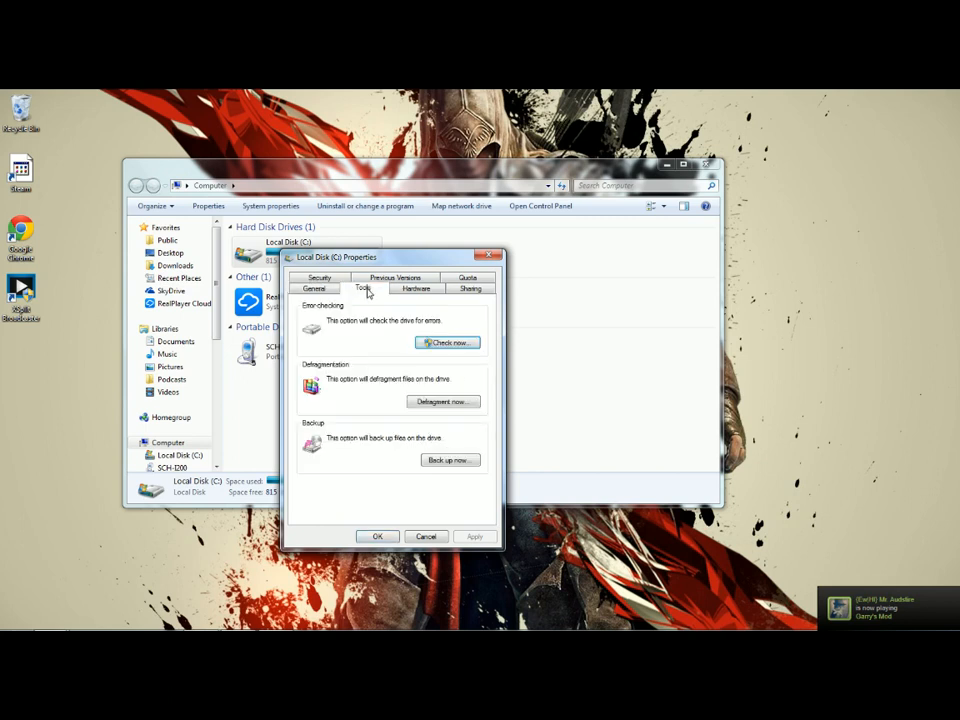
mouse_move(430, 344)
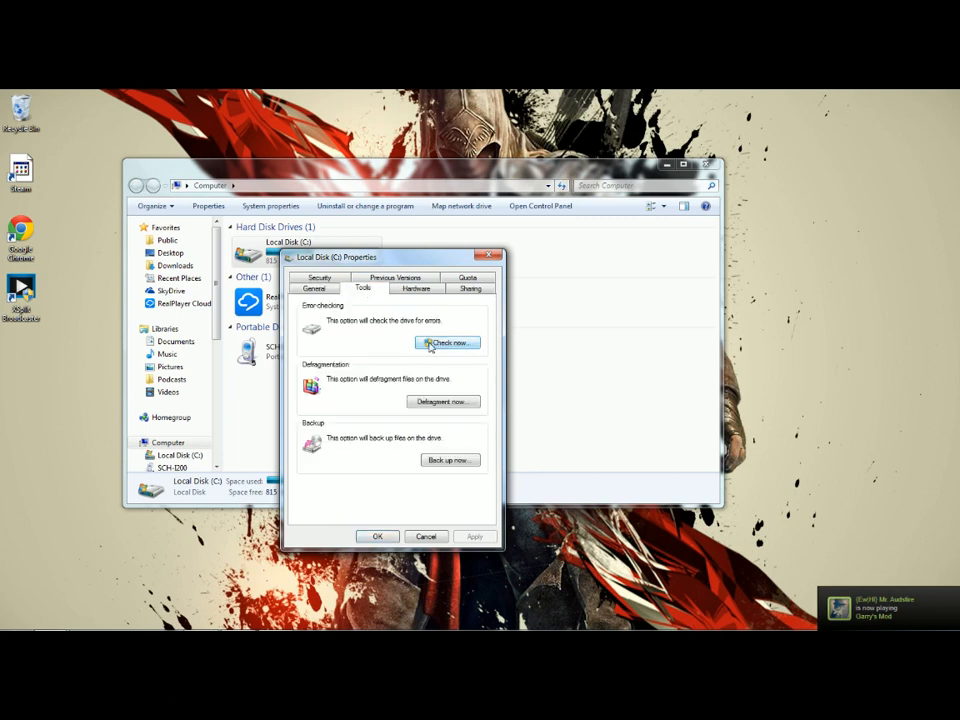
mouse_move(342, 324)
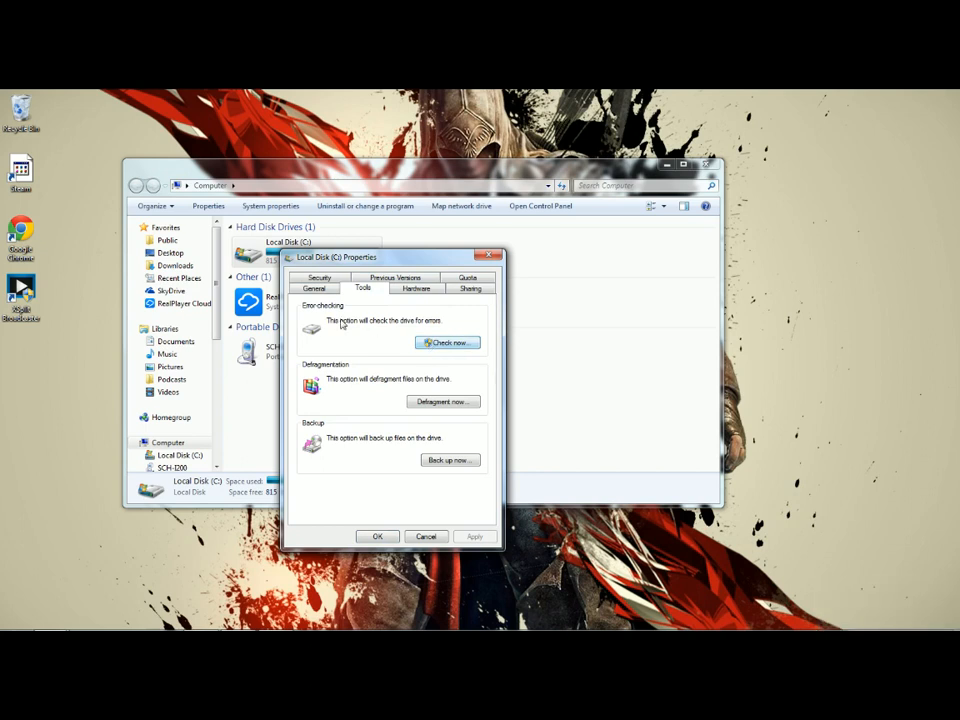
mouse_move(350, 328)
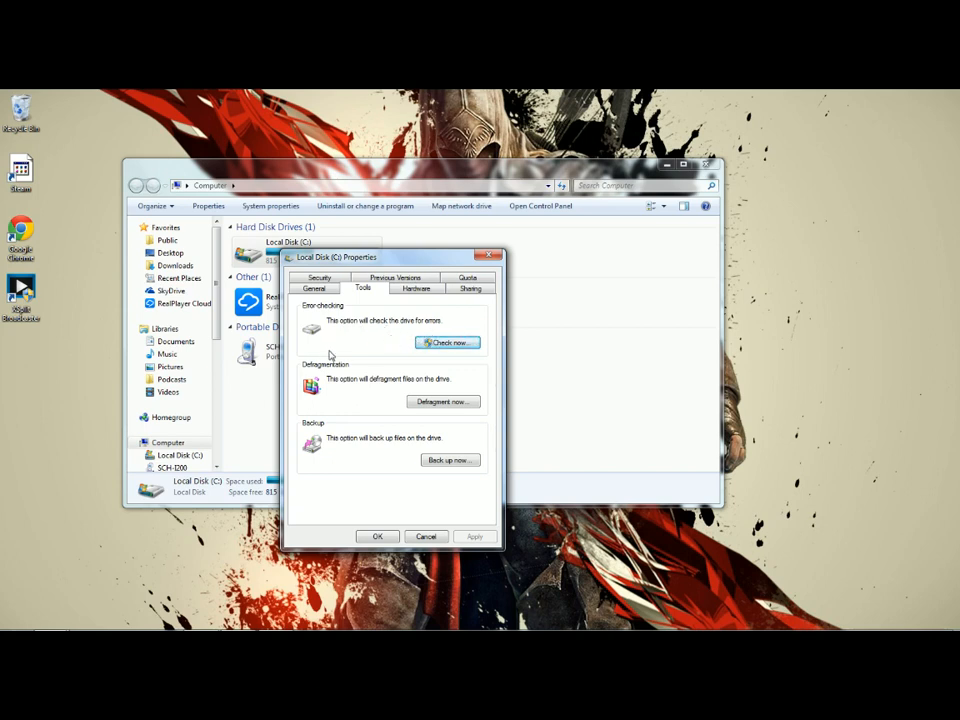
mouse_move(338, 358)
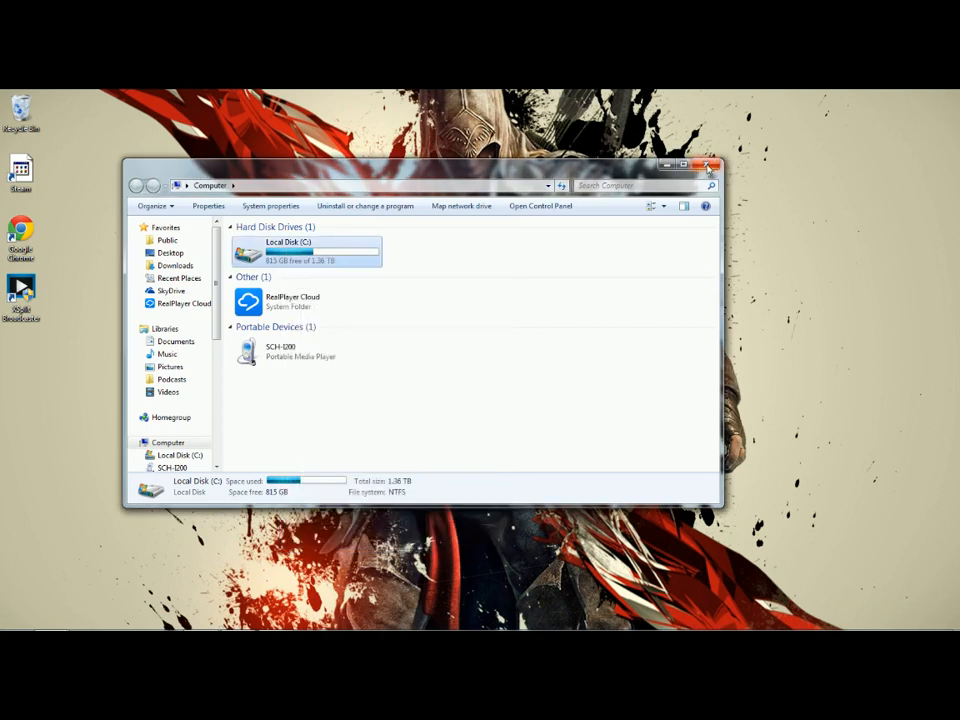
click(716, 164)
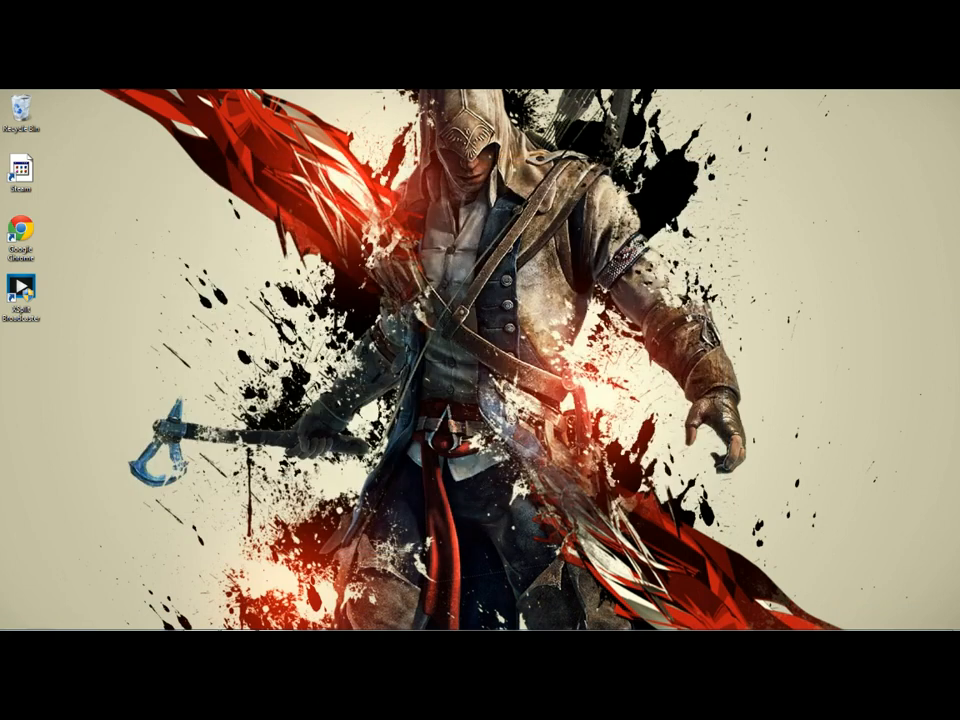
mouse_move(764, 202)
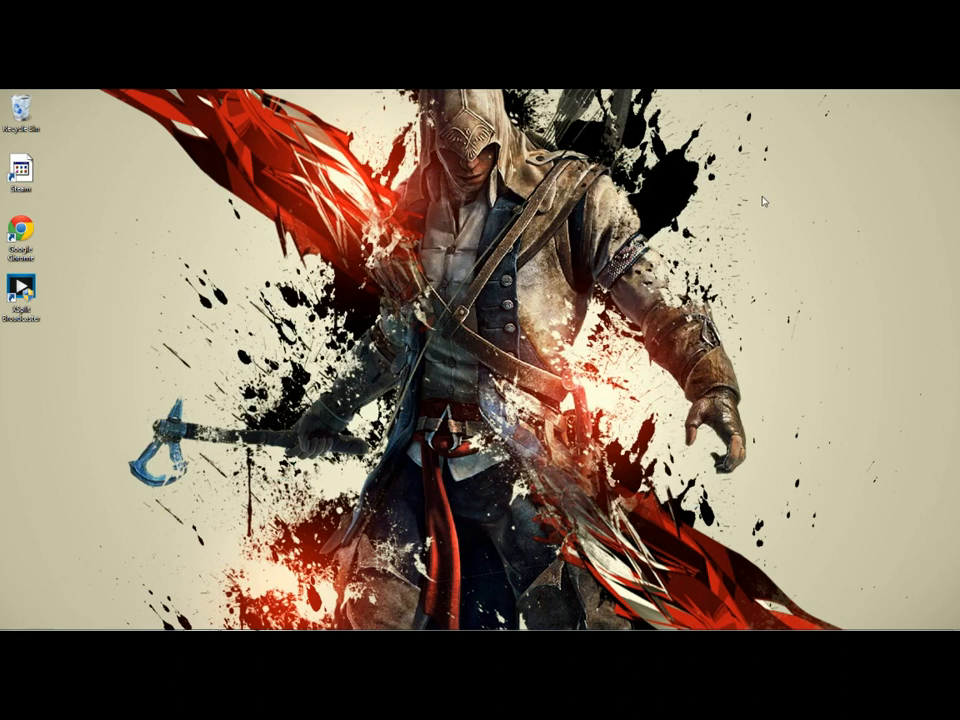